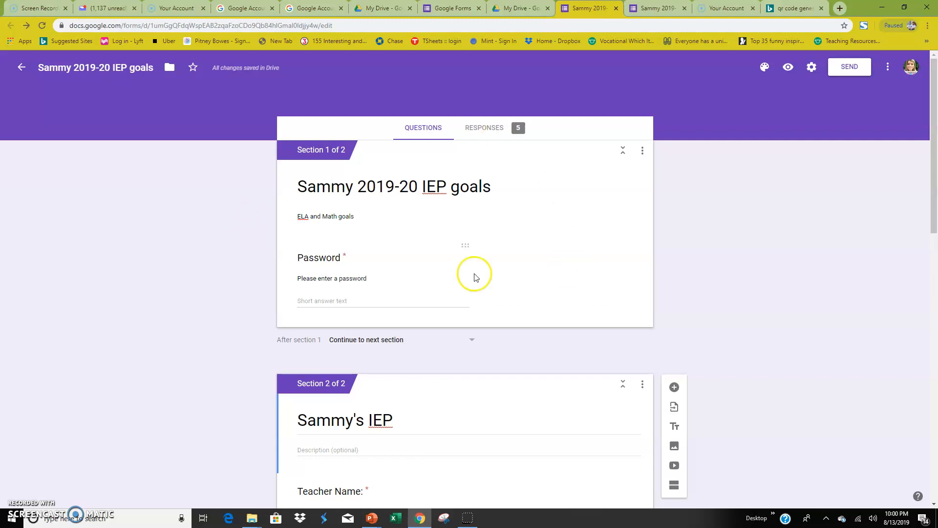
{"action": "mouse_move", "coordinate": [374, 153]}
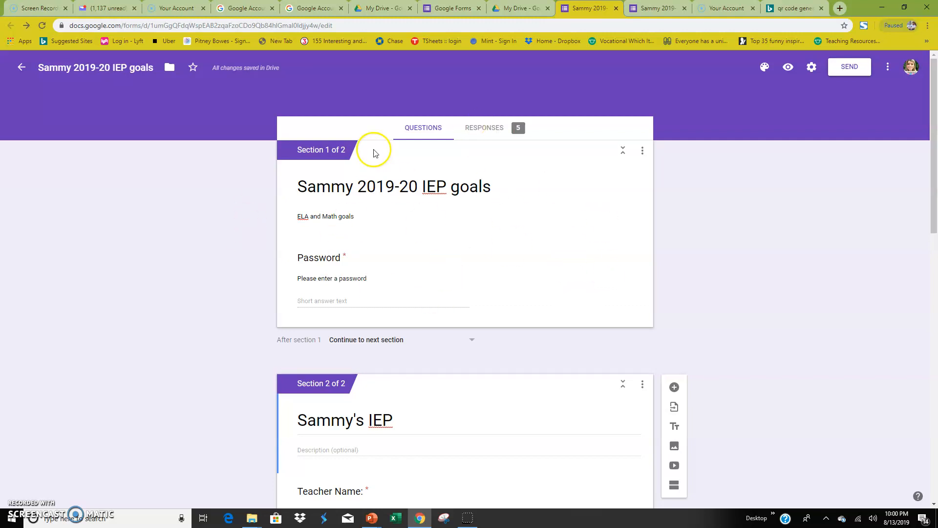
{"action": "mouse_move", "coordinate": [486, 225]}
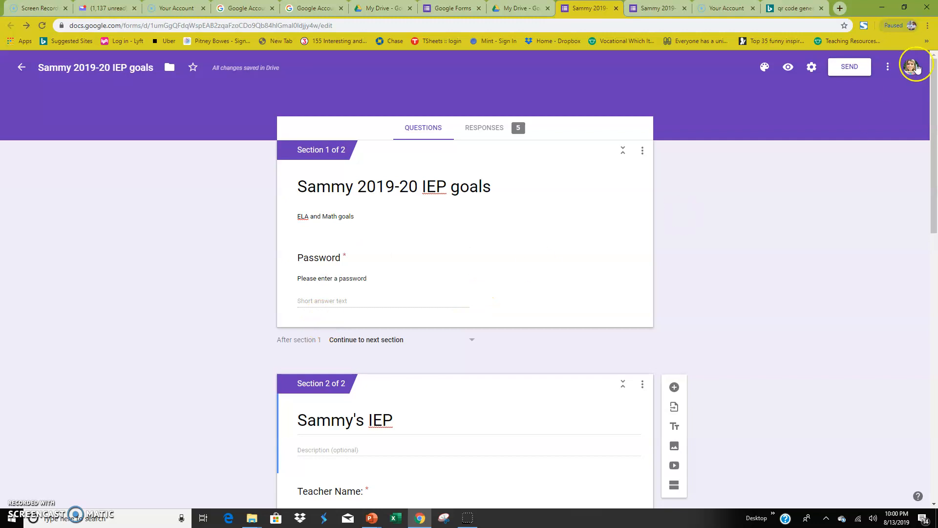
{"action": "mouse_move", "coordinate": [787, 66]}
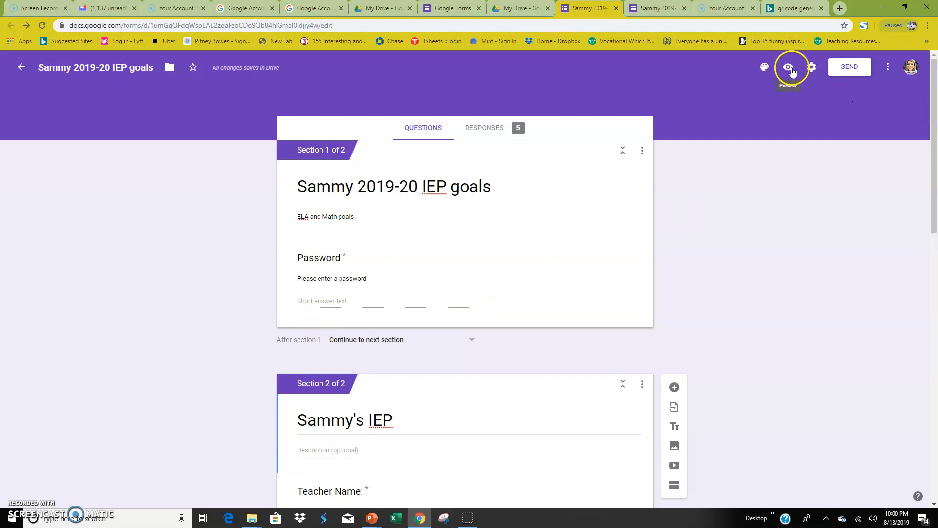
- Preview the Sammy IEP goals form as a respondent and copy its live link
{"action": "left_click", "coordinate": [789, 67]}
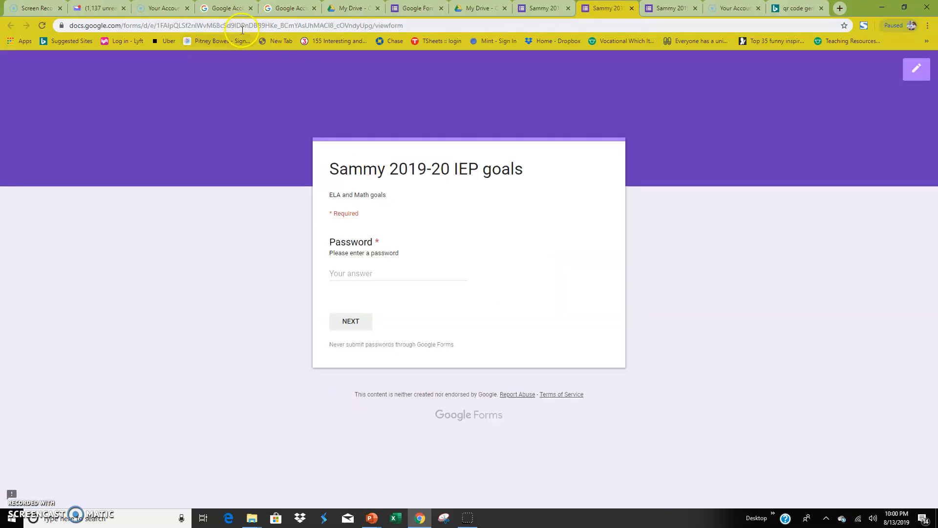
{"action": "right_click", "coordinate": [239, 25]}
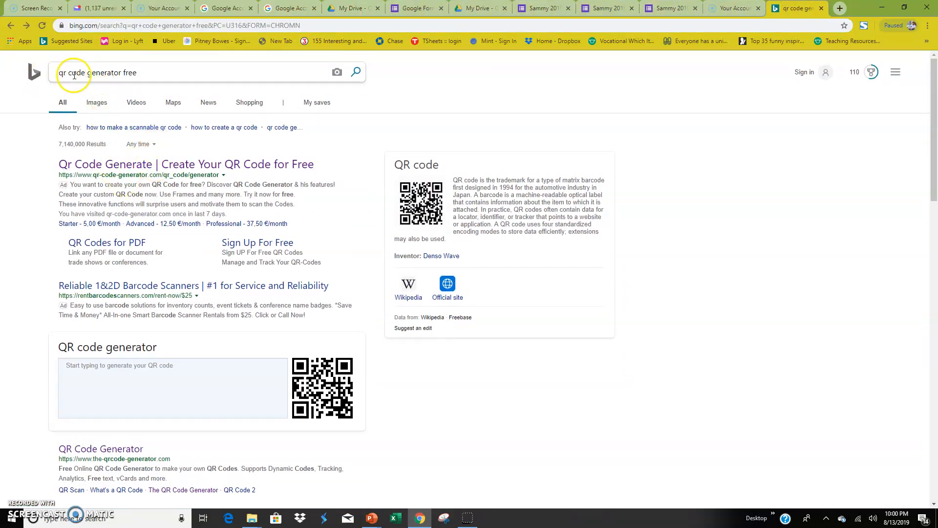
- Choose the-qrcode-generator.com from the 'qr code generator free' search results
{"action": "scroll", "scroll_direction": "down", "scroll_amount": 3}
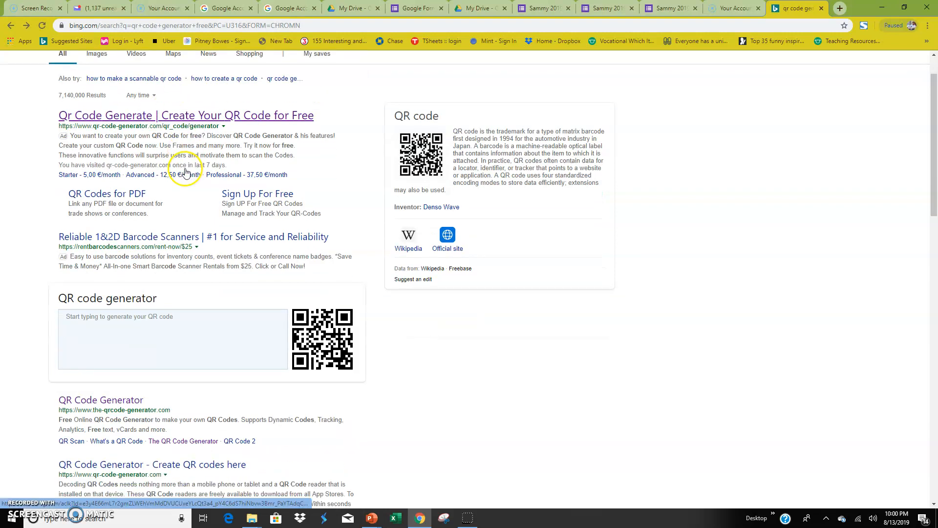
{"action": "scroll", "scroll_direction": "down", "scroll_amount": 3}
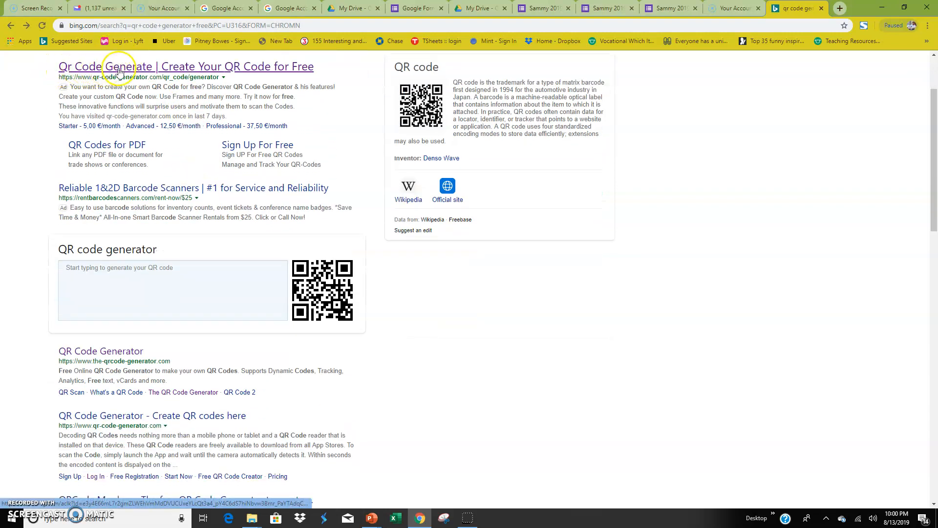
{"action": "scroll", "scroll_direction": "down", "scroll_amount": 3}
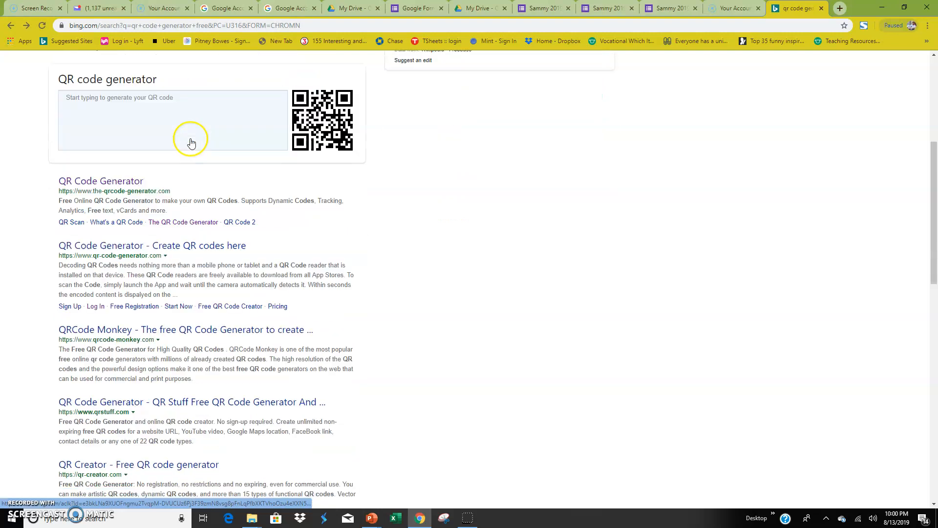
{"action": "left_click", "coordinate": [101, 181]}
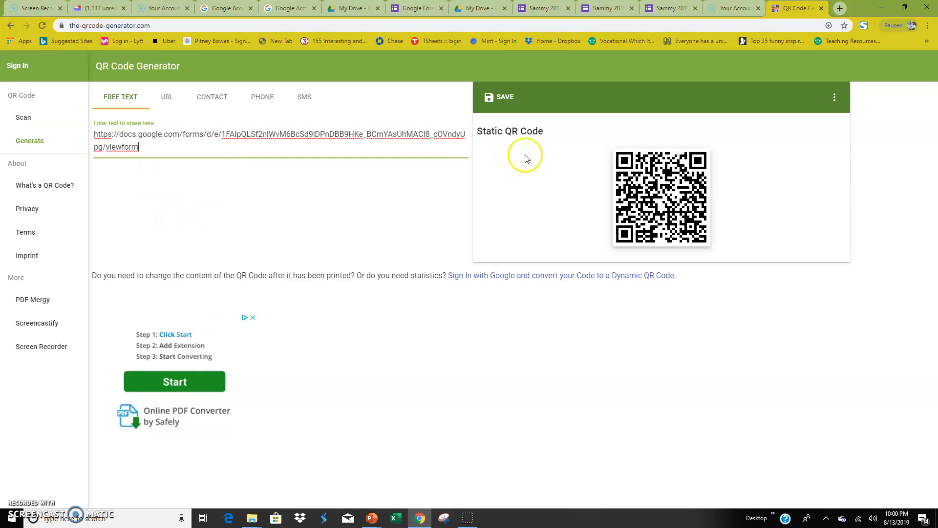
- Copy the static QR code image generated for the form's viewform link
{"action": "right_click", "coordinate": [664, 197]}
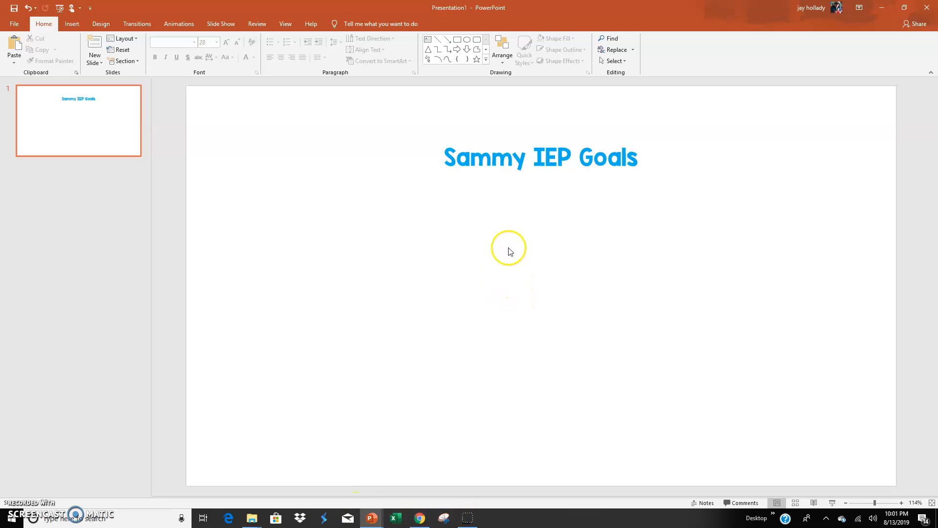
{"action": "mouse_move", "coordinate": [549, 232]}
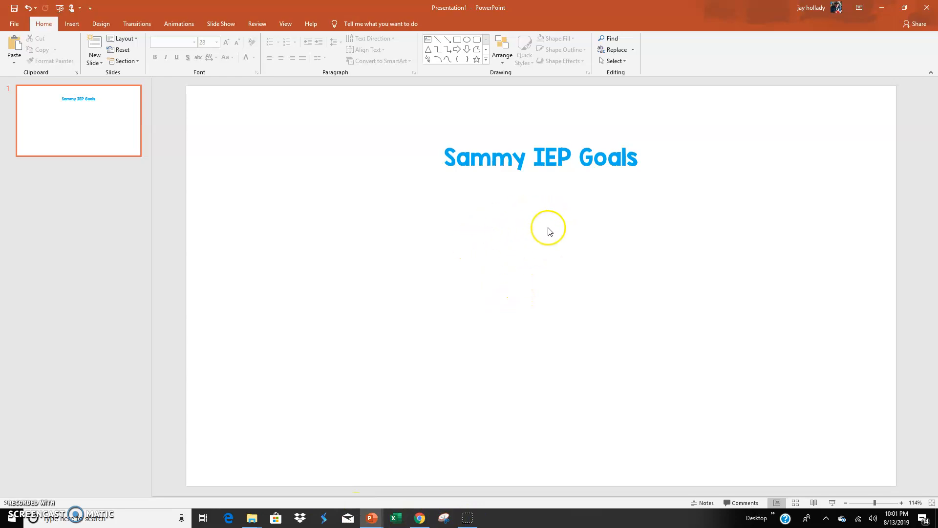
- Paste the copied QR code onto the Sammy IEP Goals slide beneath the title
{"action": "right_click", "coordinate": [548, 232]}
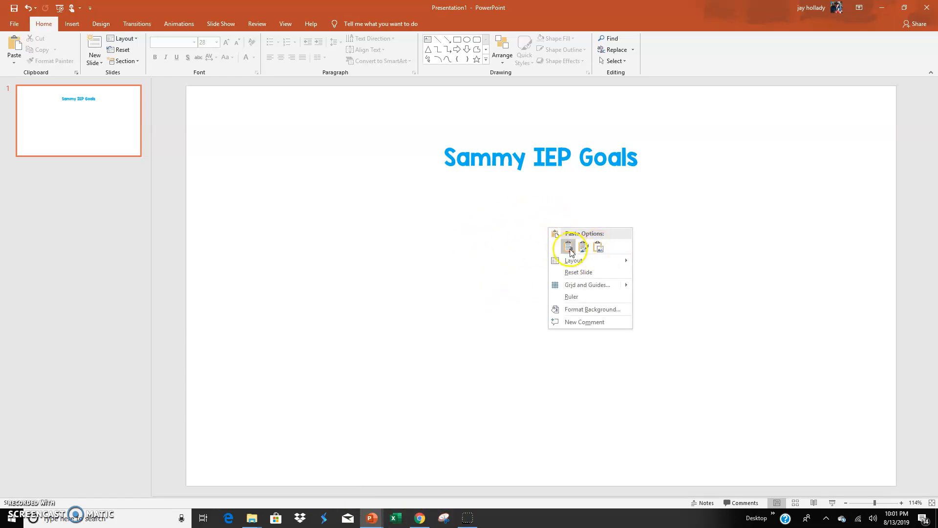
{"action": "left_click", "coordinate": [568, 246]}
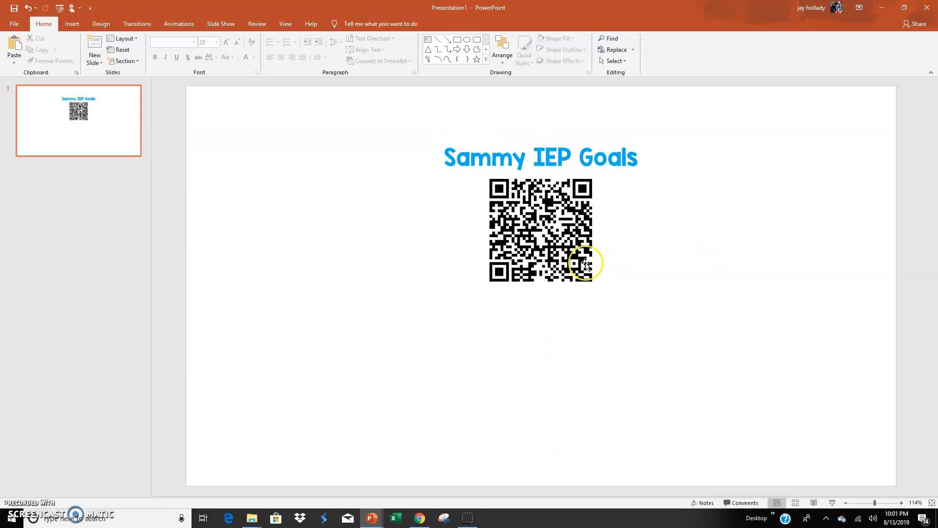
{"action": "mouse_move", "coordinate": [565, 301]}
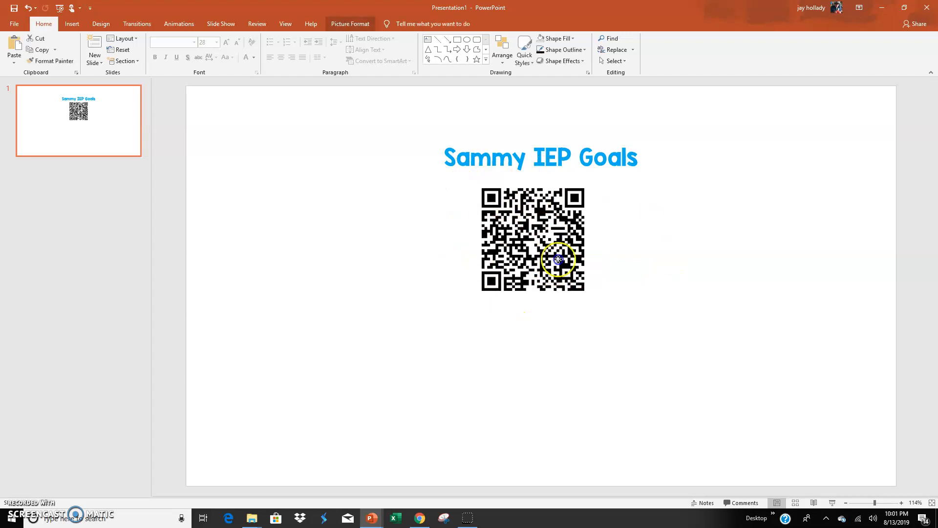
- Move the QR code left so it sits under the start of the title
{"action": "left_click_drag", "start_coordinate": [558, 259], "coordinate": [518, 233]}
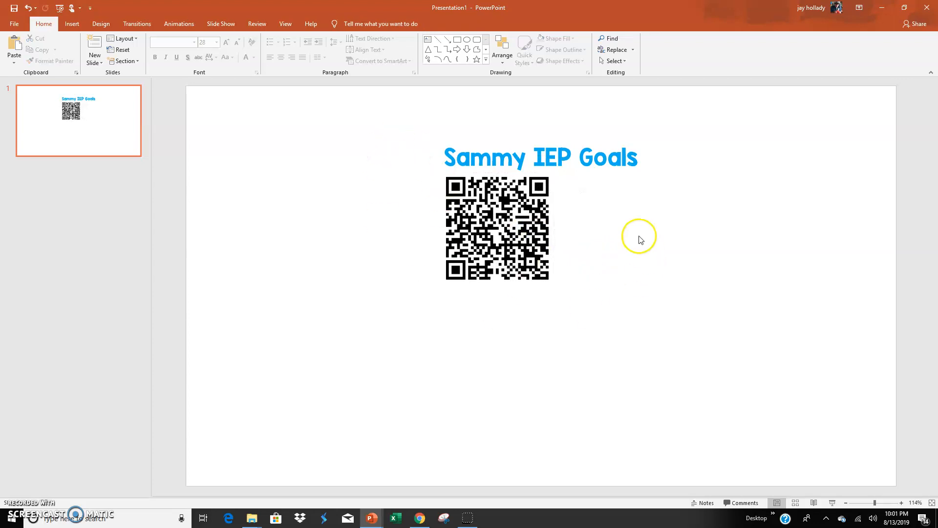
{"action": "mouse_move", "coordinate": [428, 147]}
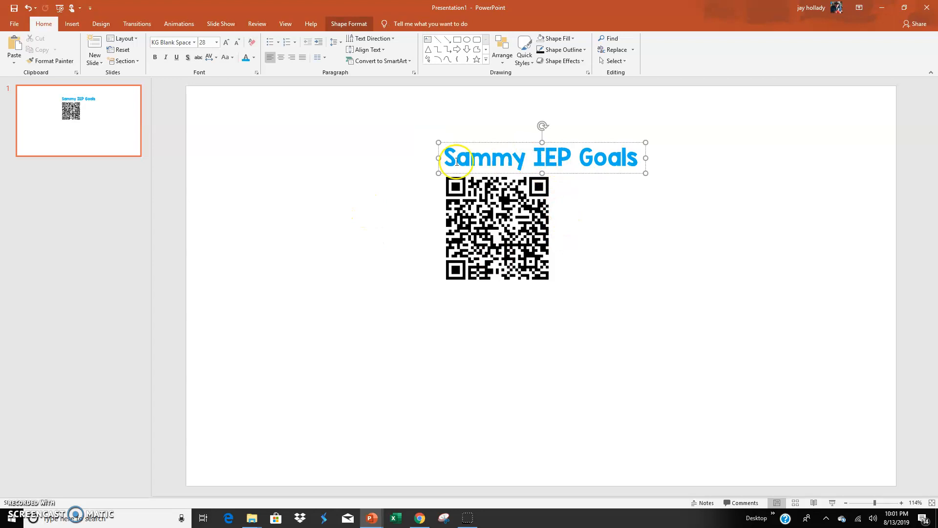
{"action": "triple_click", "coordinate": [541, 157]}
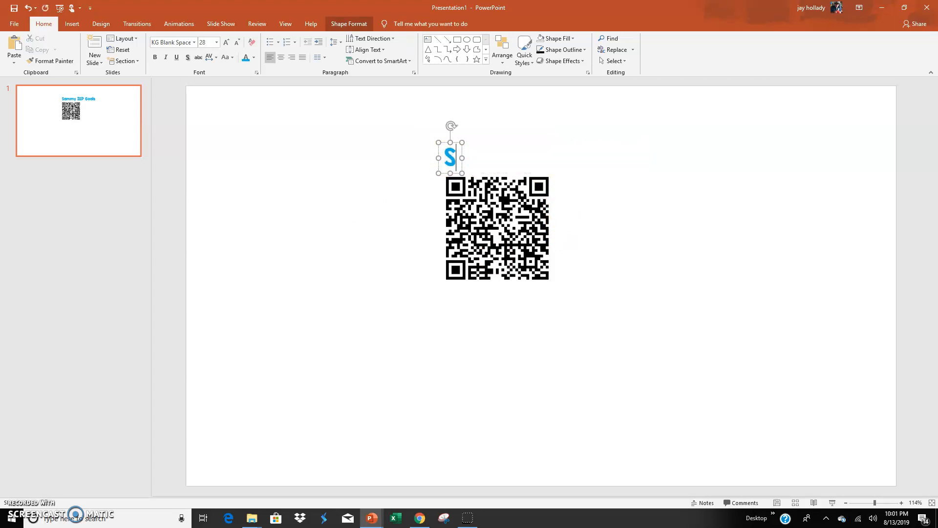
{"action": "type", "text": "S"}
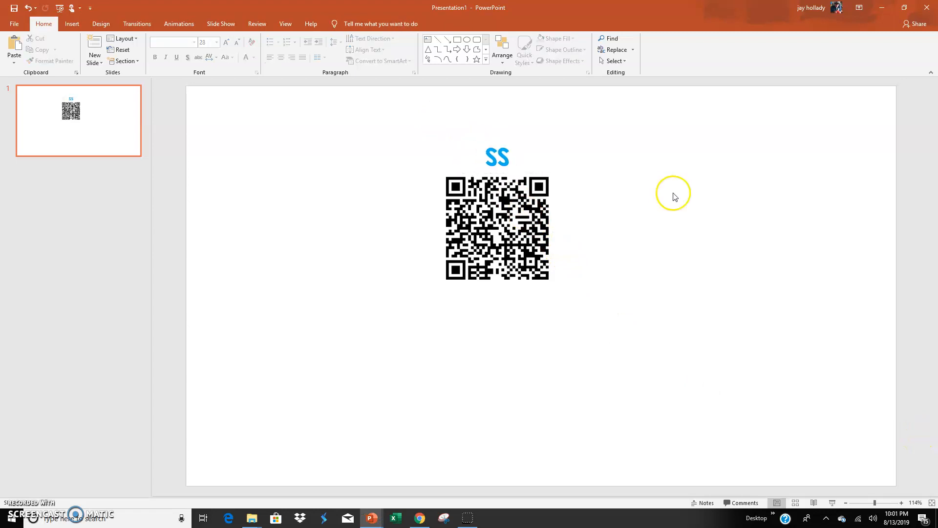
{"action": "mouse_move", "coordinate": [478, 262]}
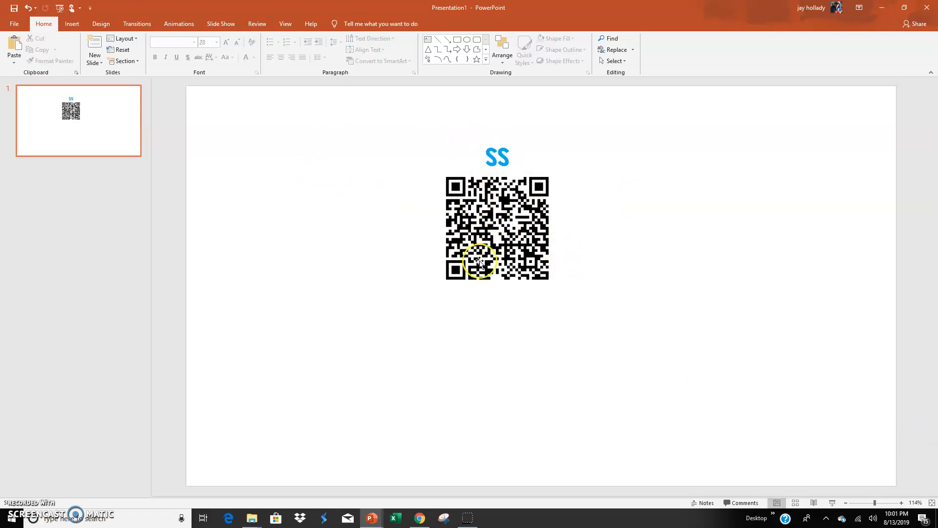